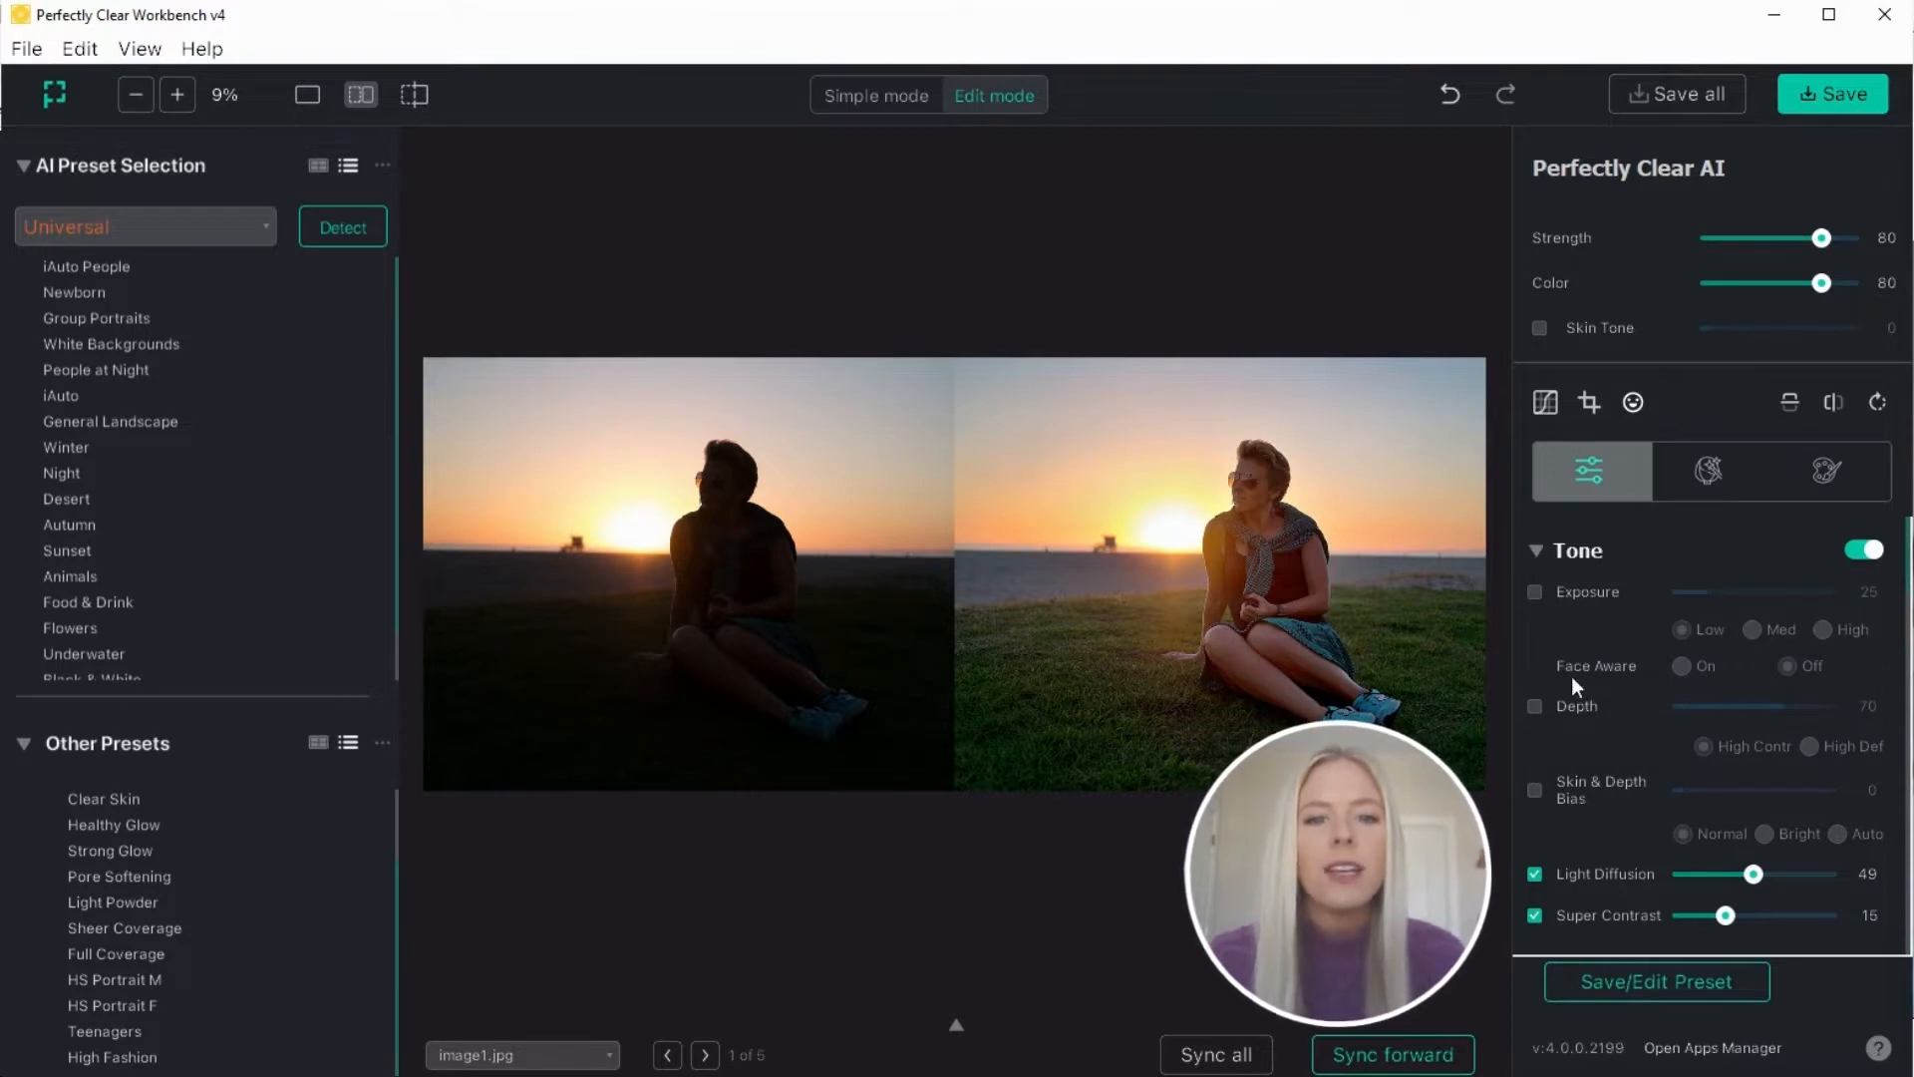
{"action": "mouse_move", "coordinate": [913, 925]}
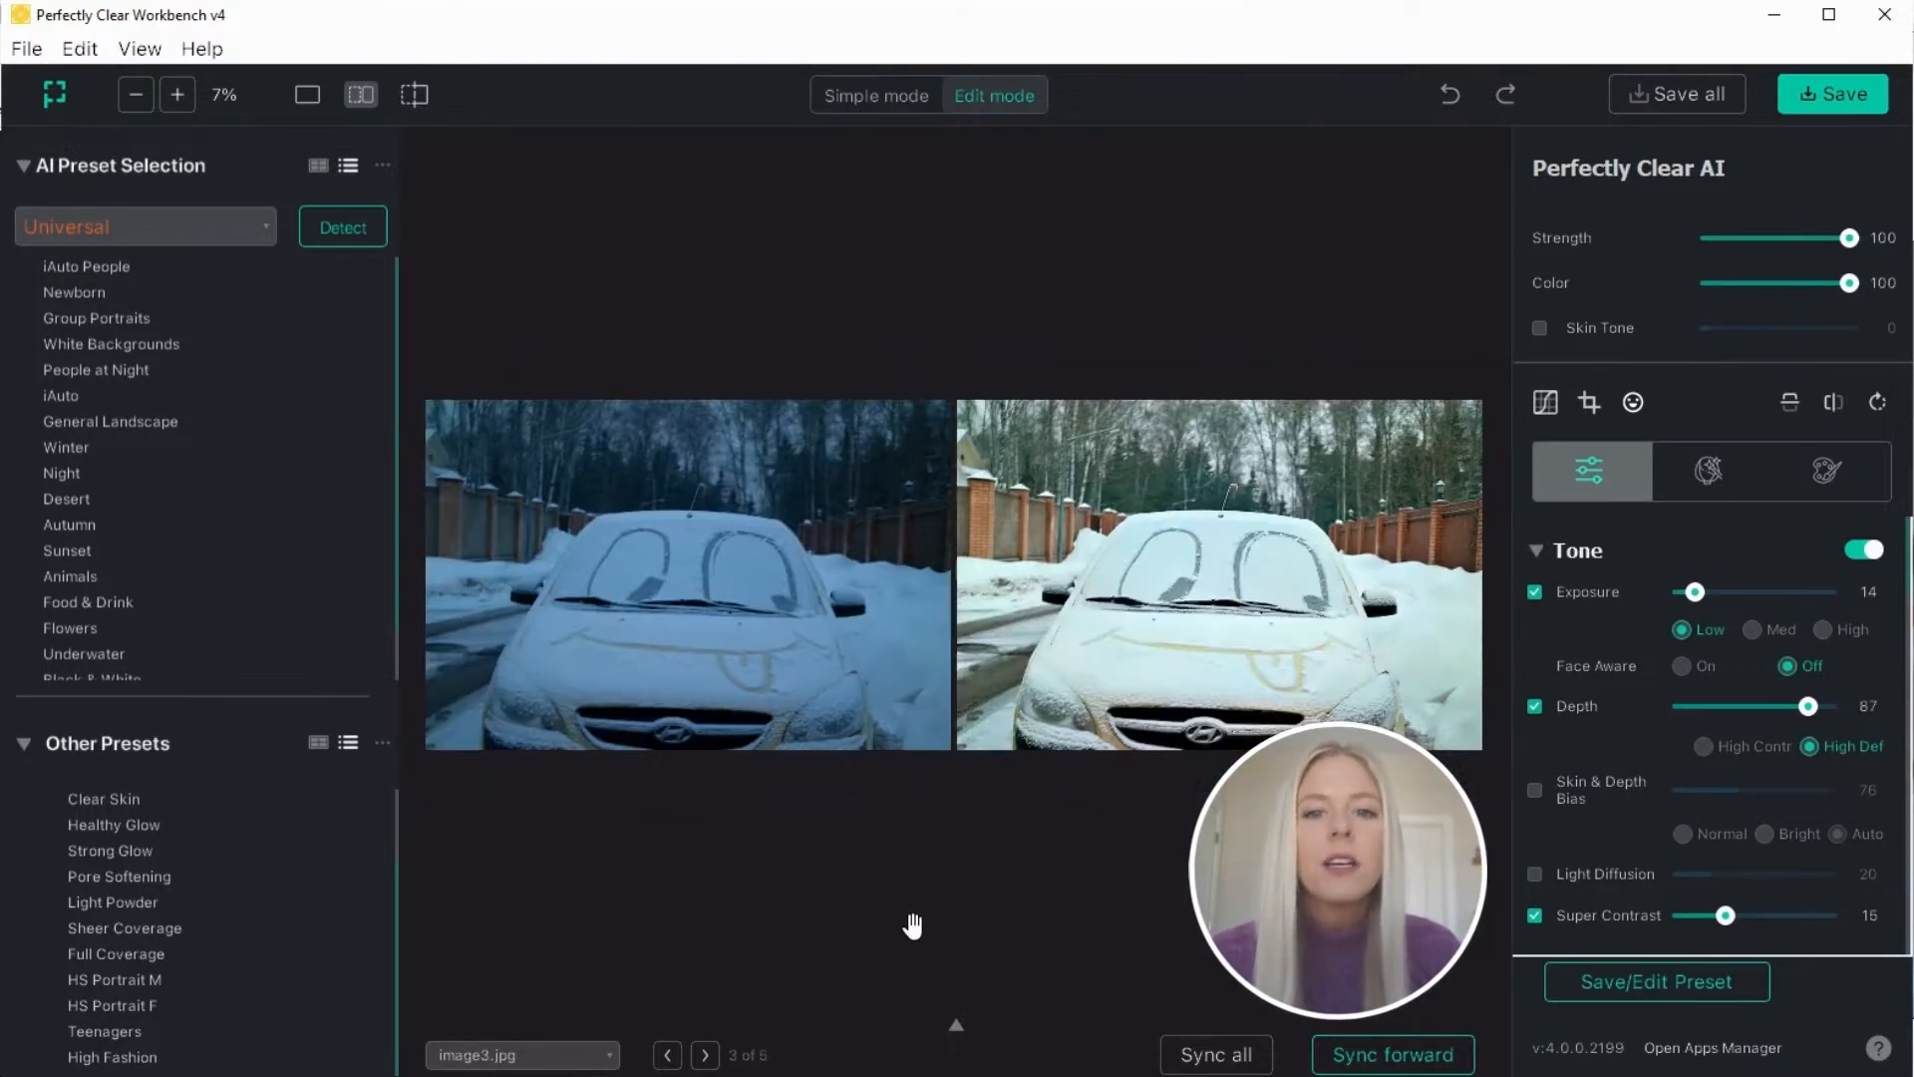
Step forward through the batch to image5.JPG, the beach sunset
{"action": "left_click", "coordinate": [704, 1055]}
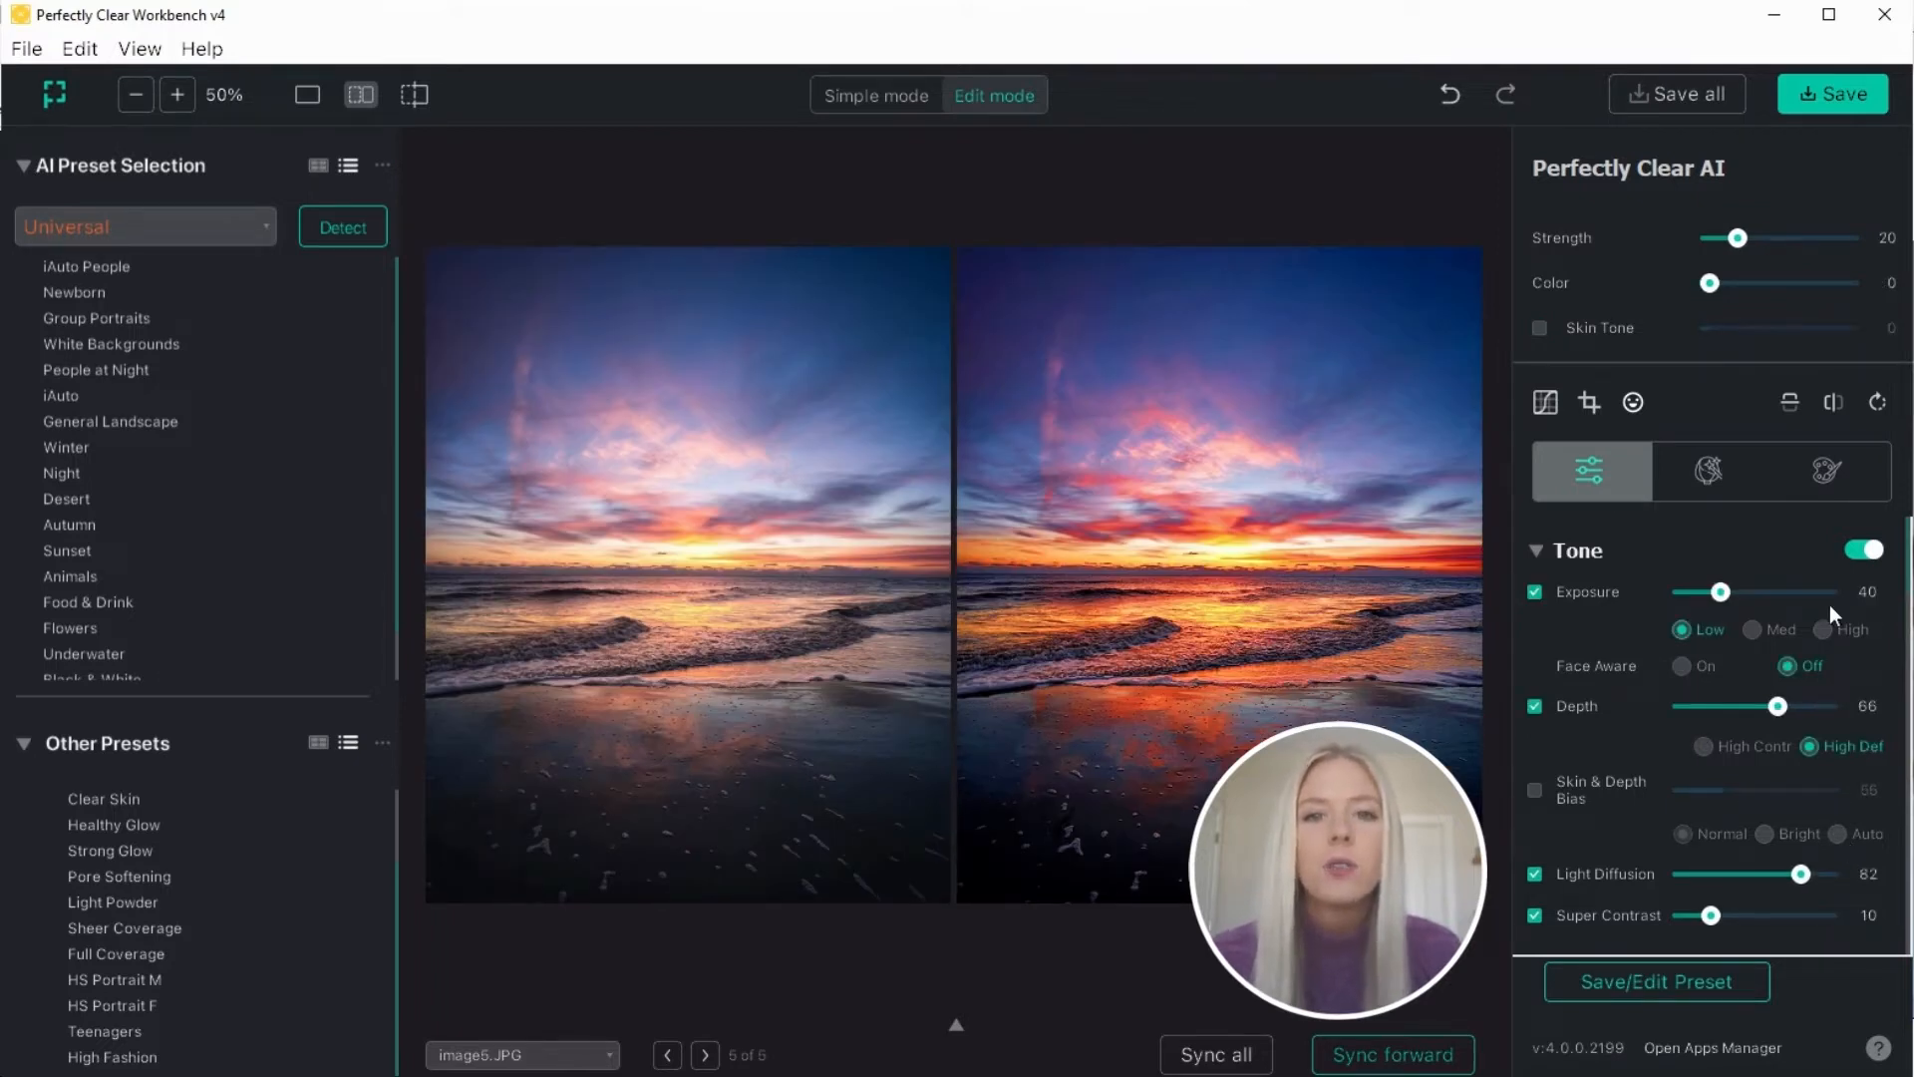
{"action": "mouse_move", "coordinate": [1781, 804]}
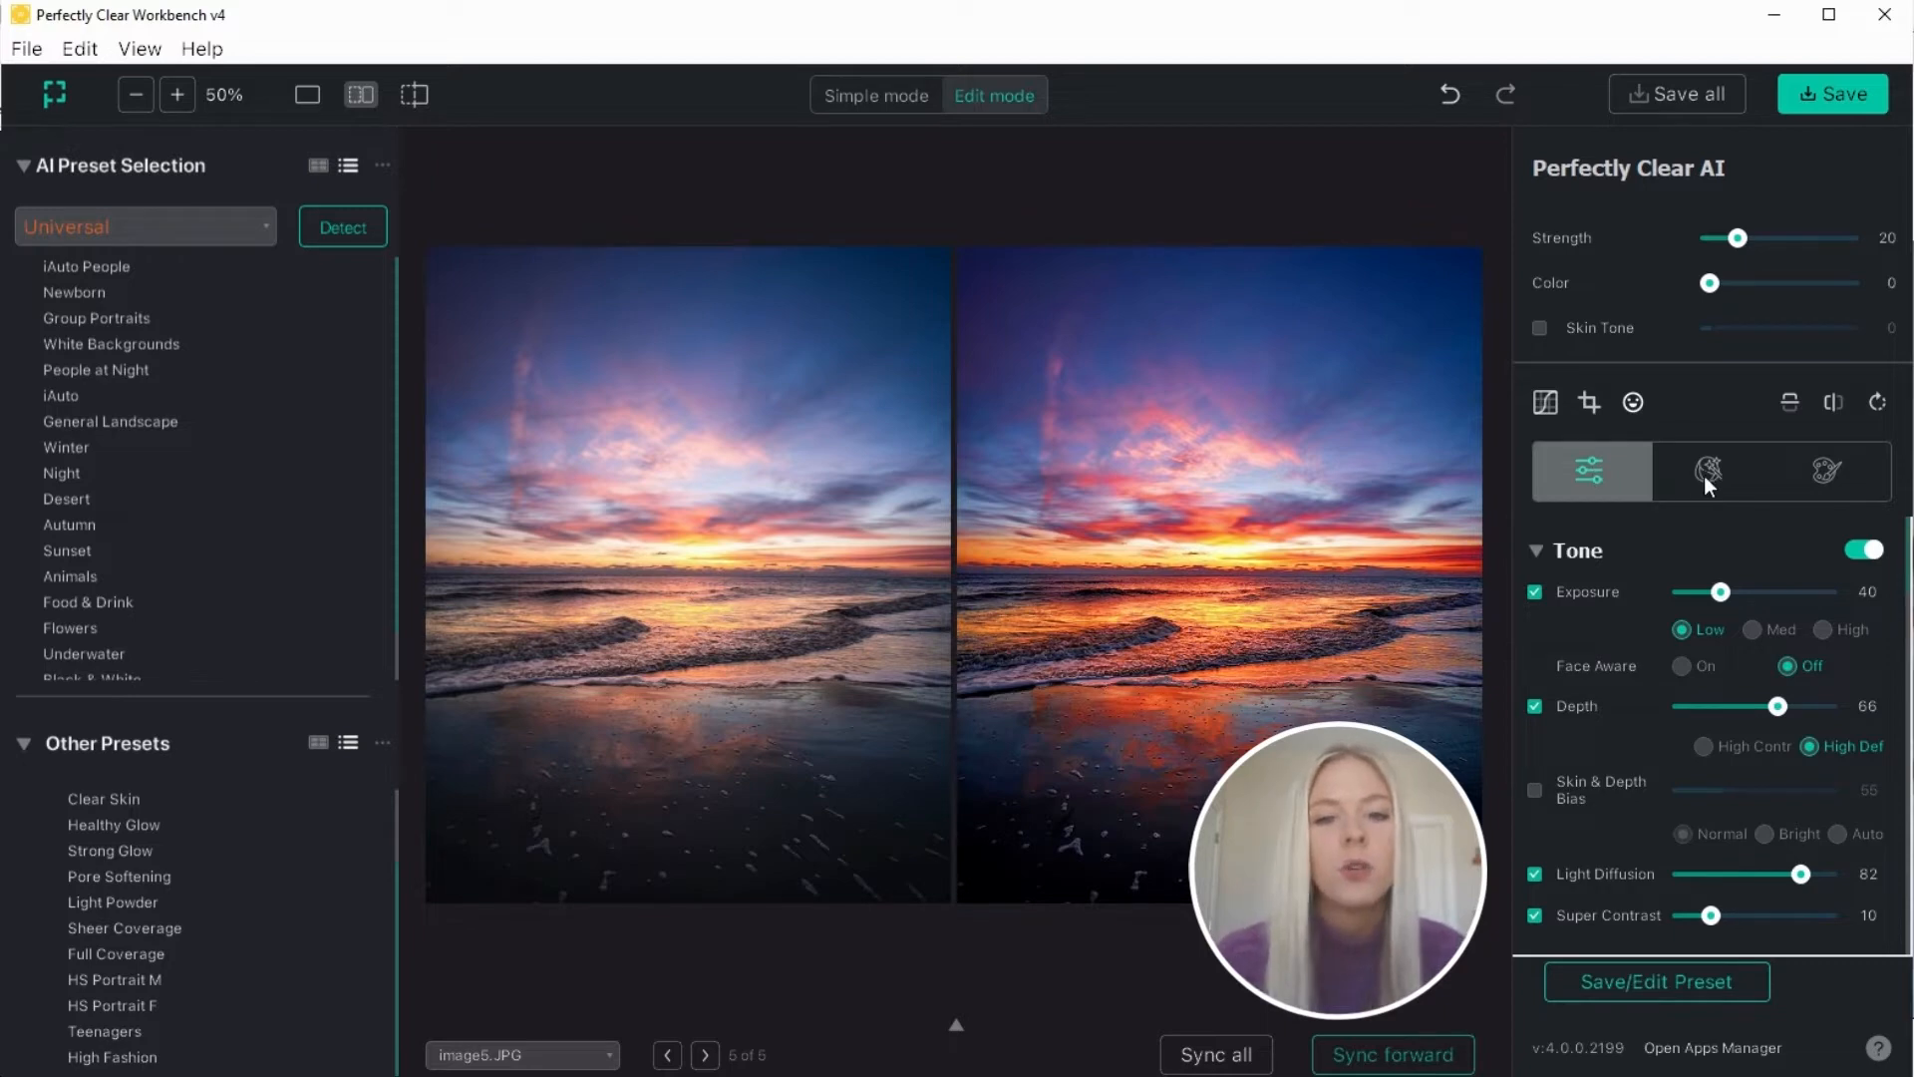
{"action": "left_click", "coordinate": [1711, 471]}
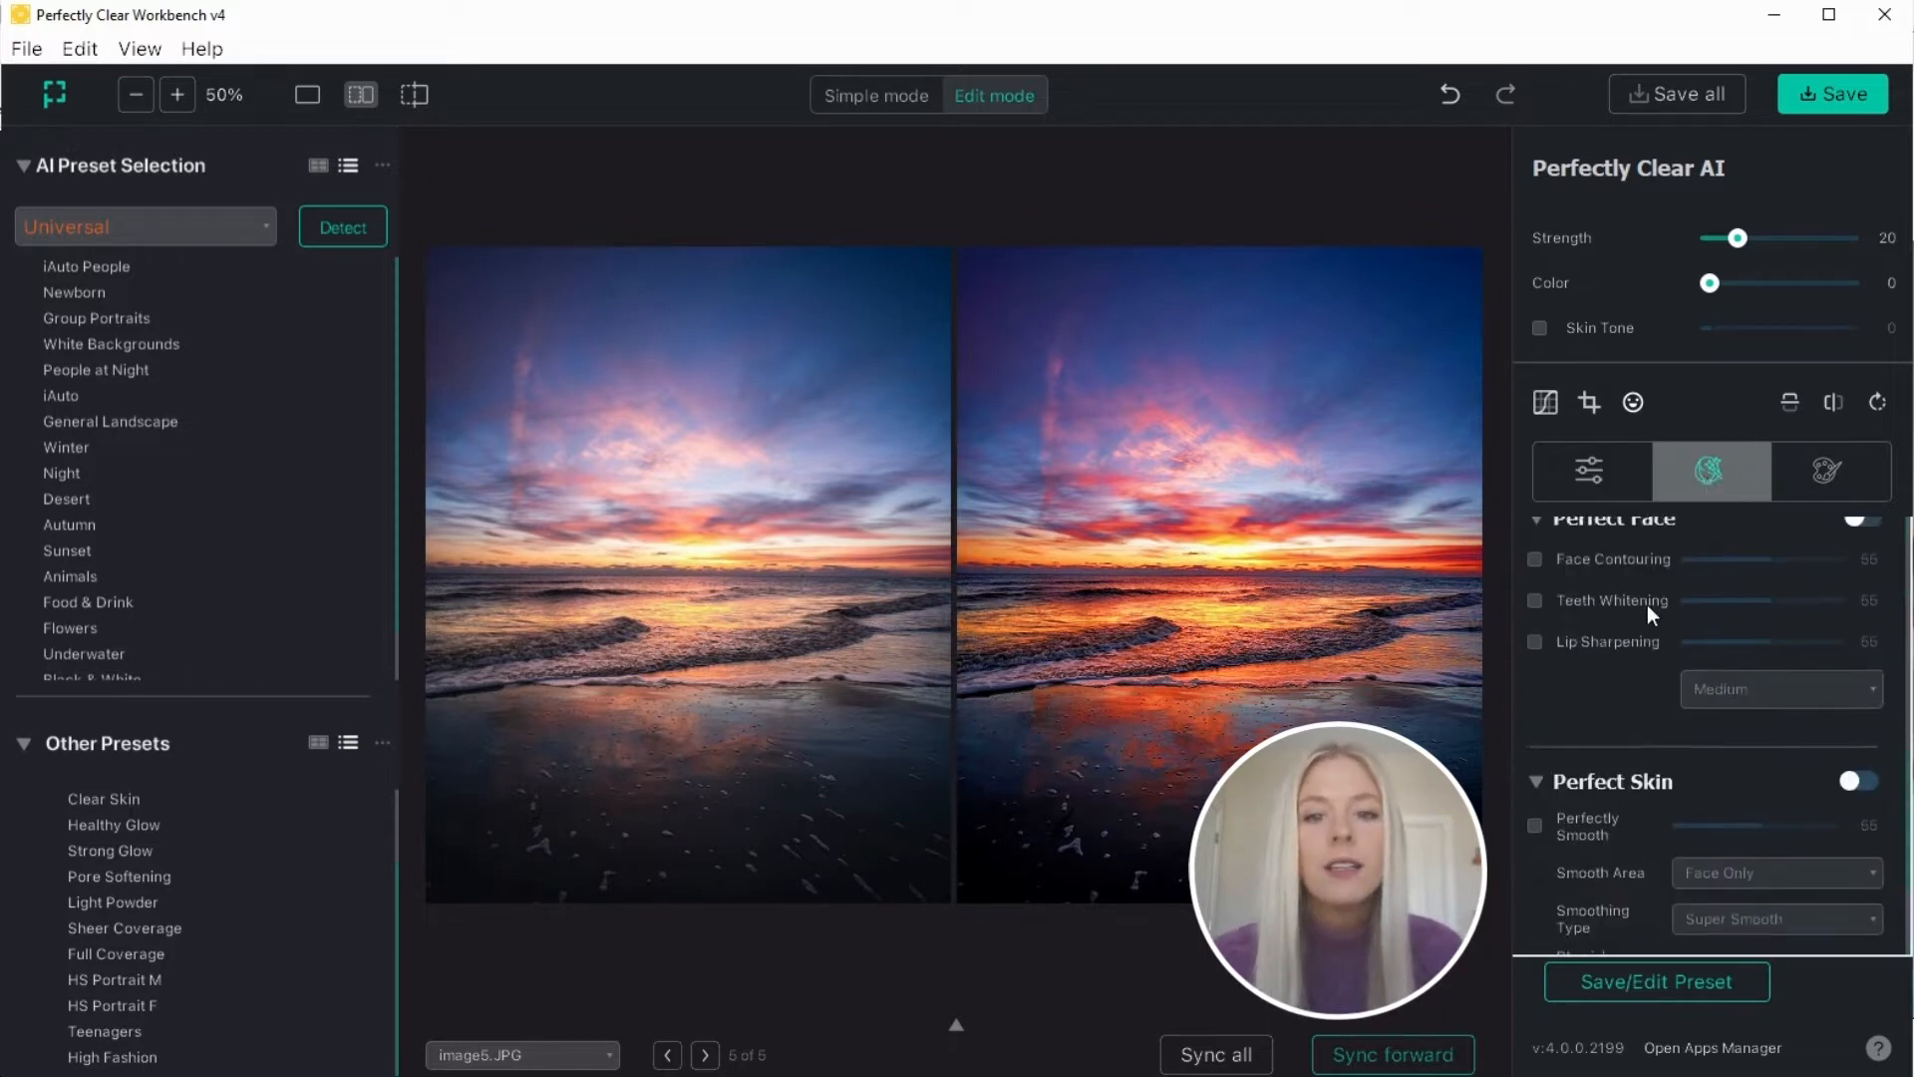
{"action": "scroll", "scroll_direction": "up", "scroll_amount": 3}
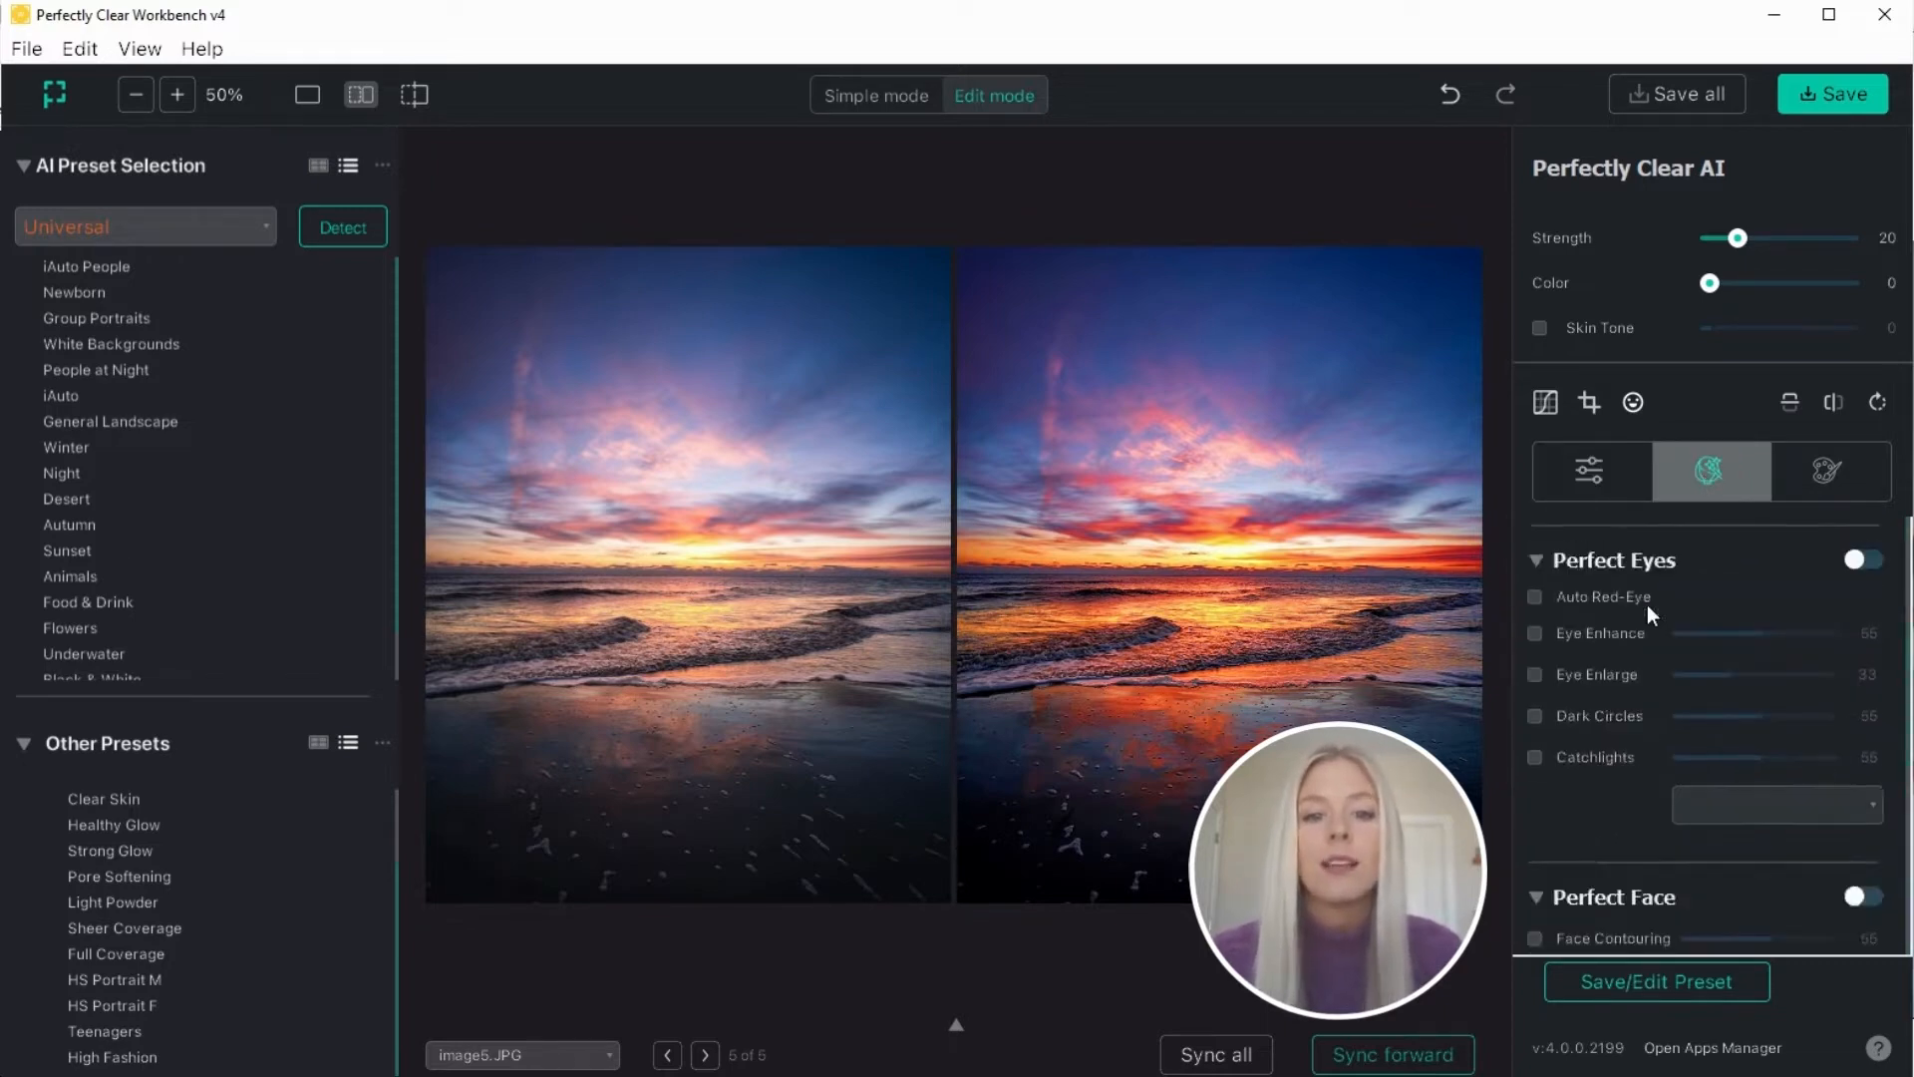
{"action": "left_click", "coordinate": [1828, 471]}
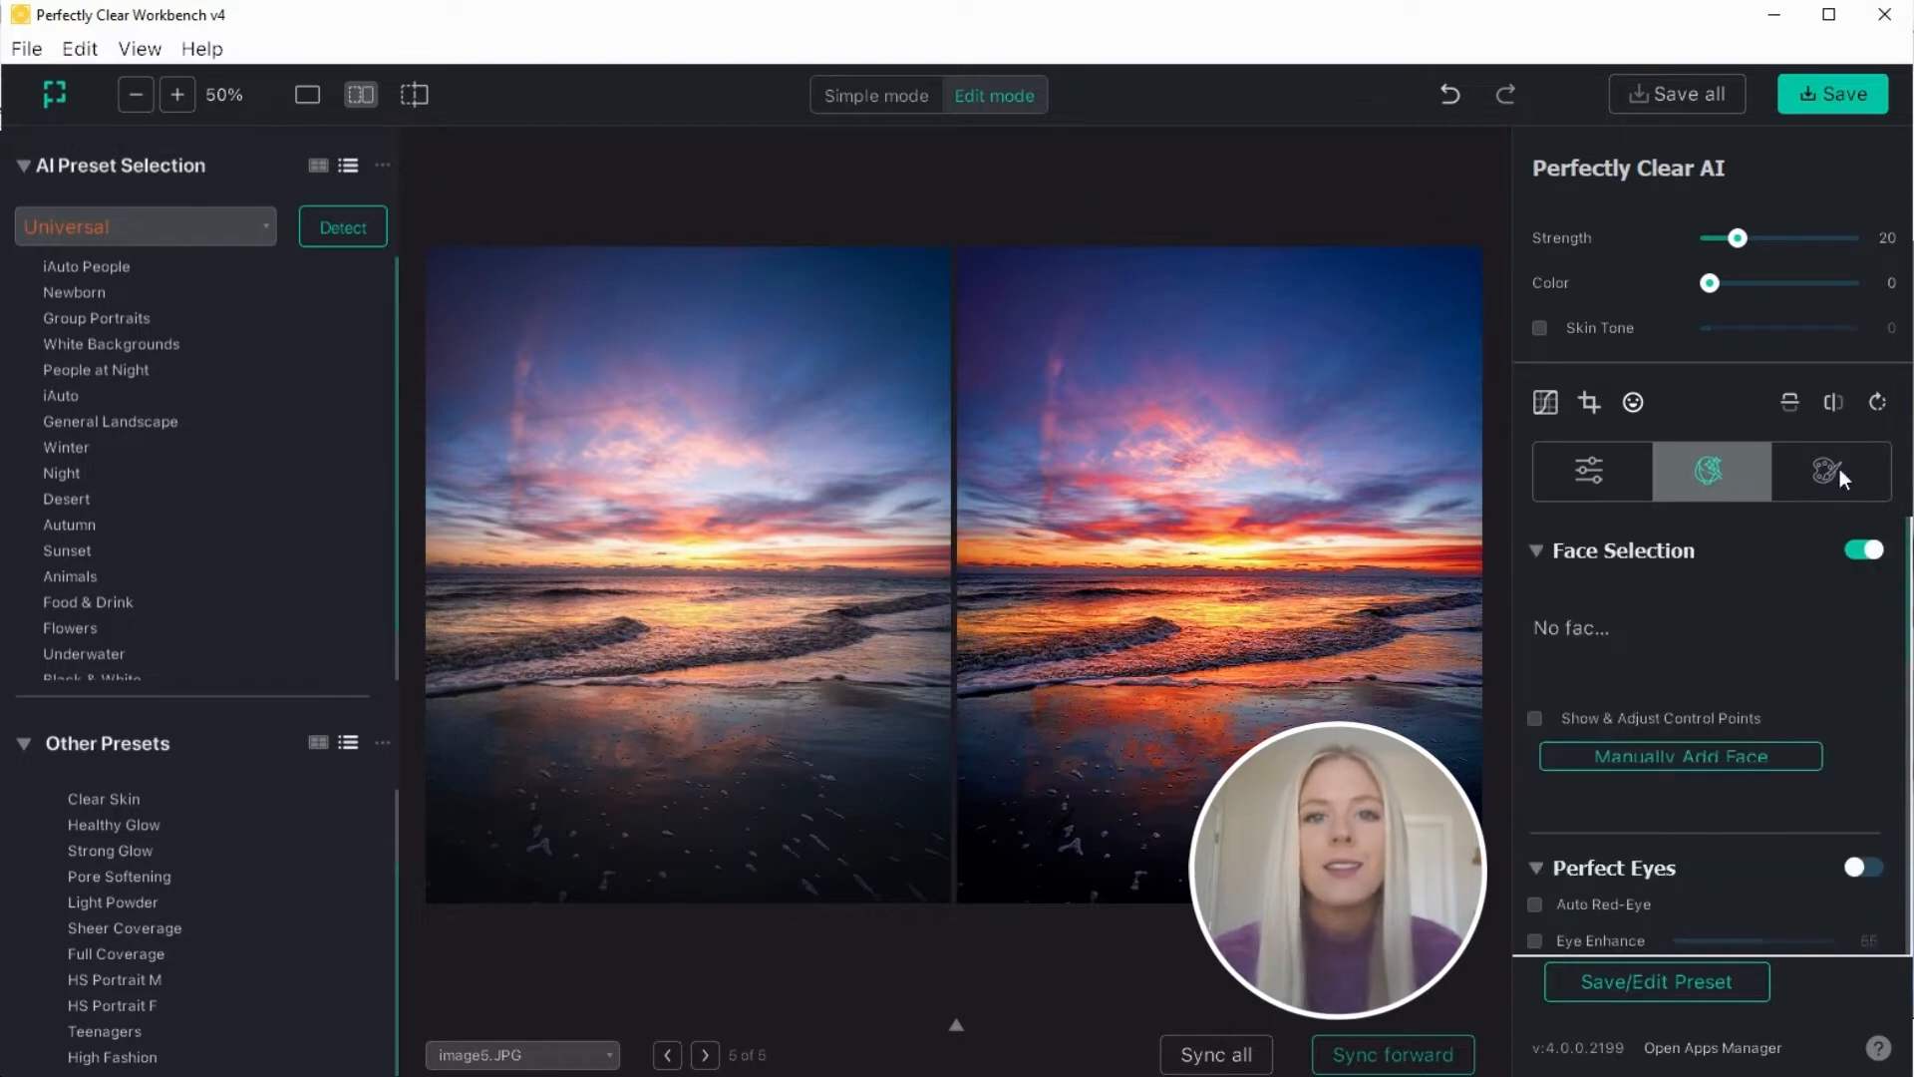
{"action": "left_click", "coordinate": [1828, 470]}
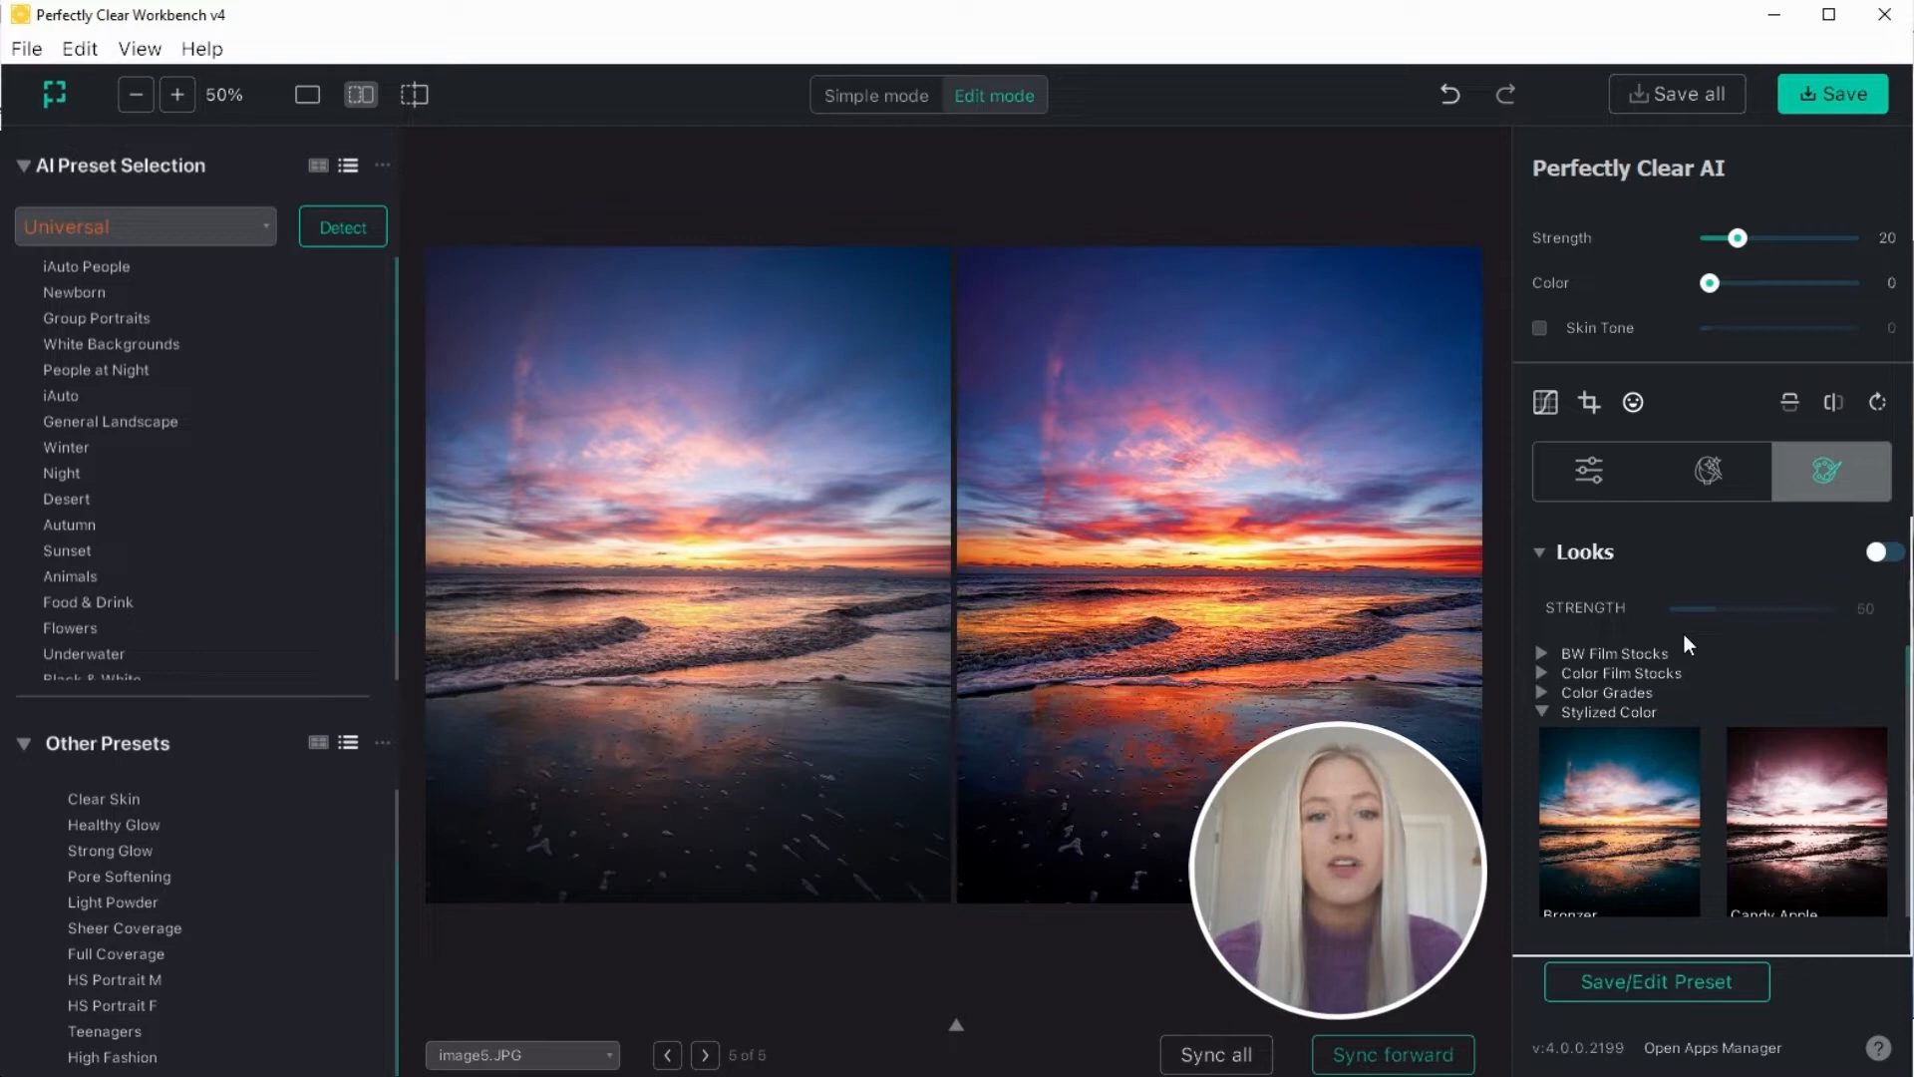
{"action": "left_click", "coordinate": [1591, 471]}
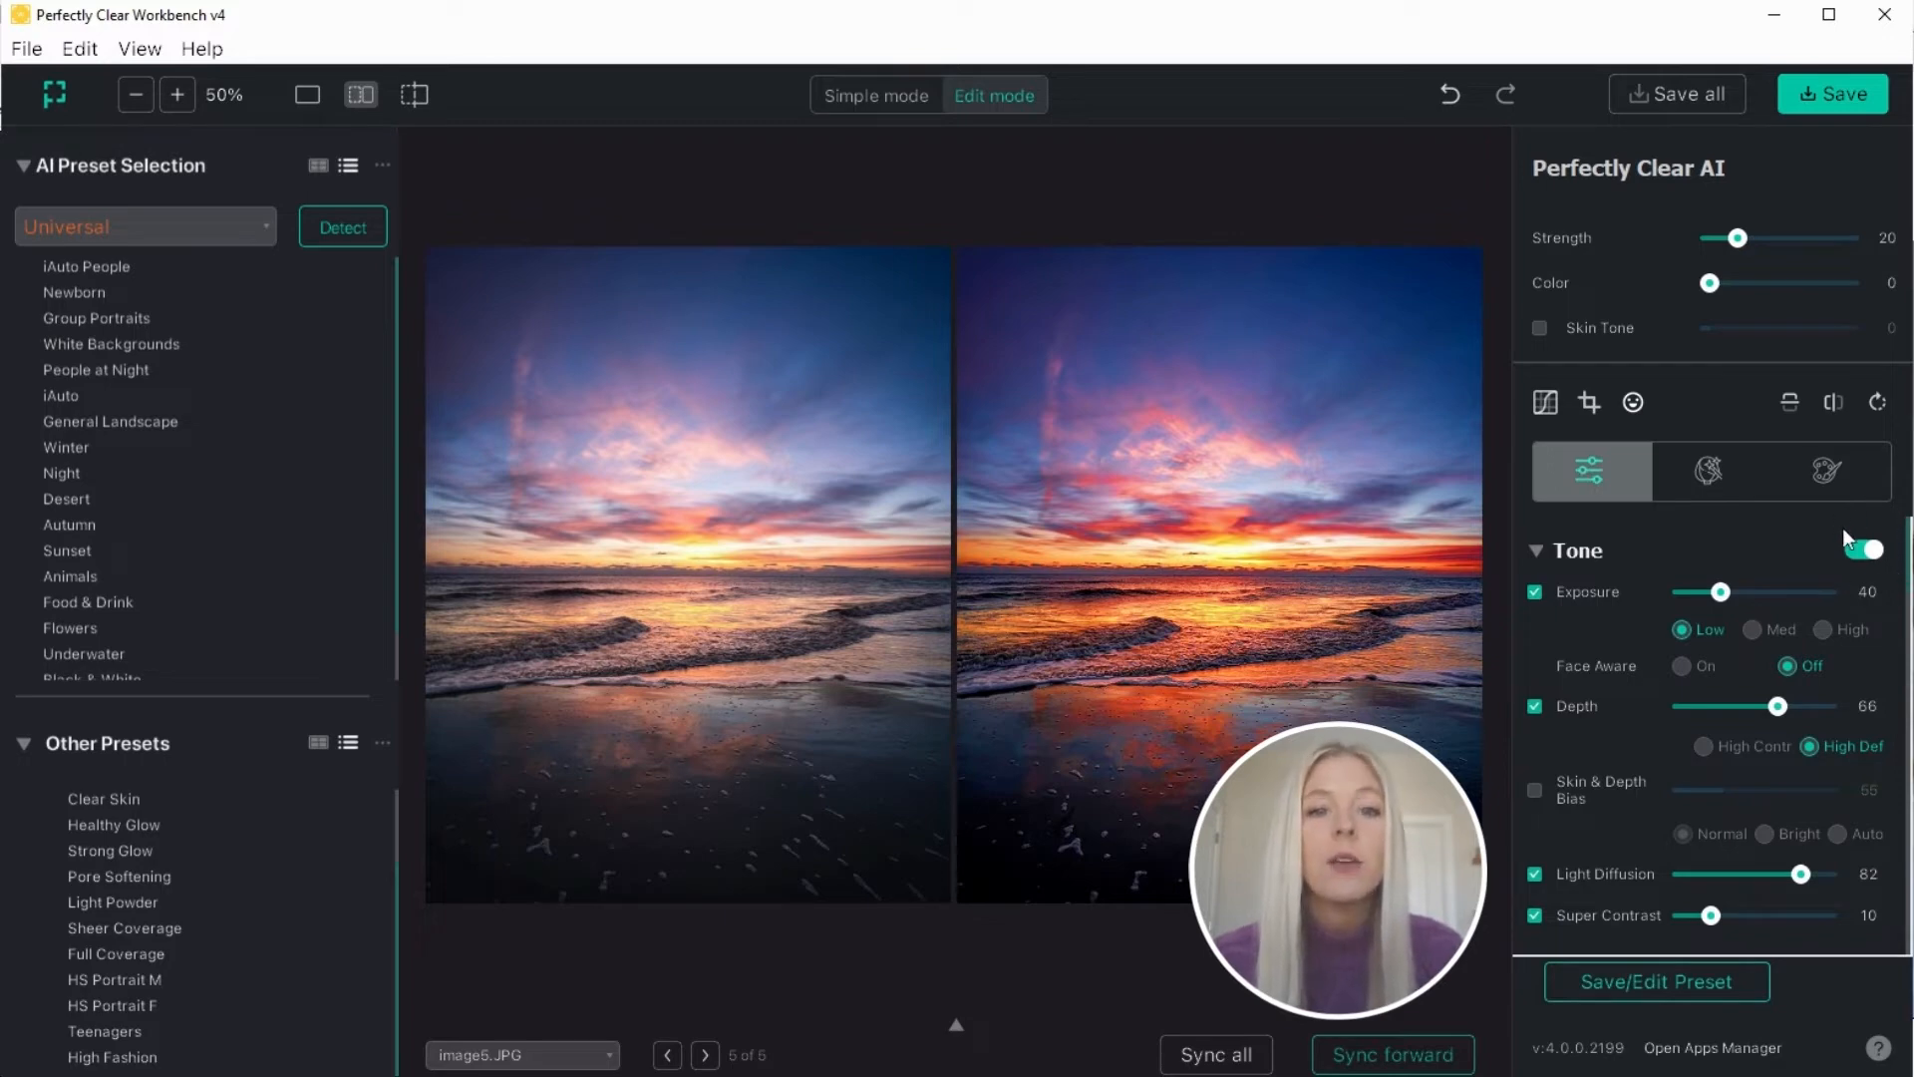
{"action": "scroll", "scroll_direction": "down", "scroll_amount": 3}
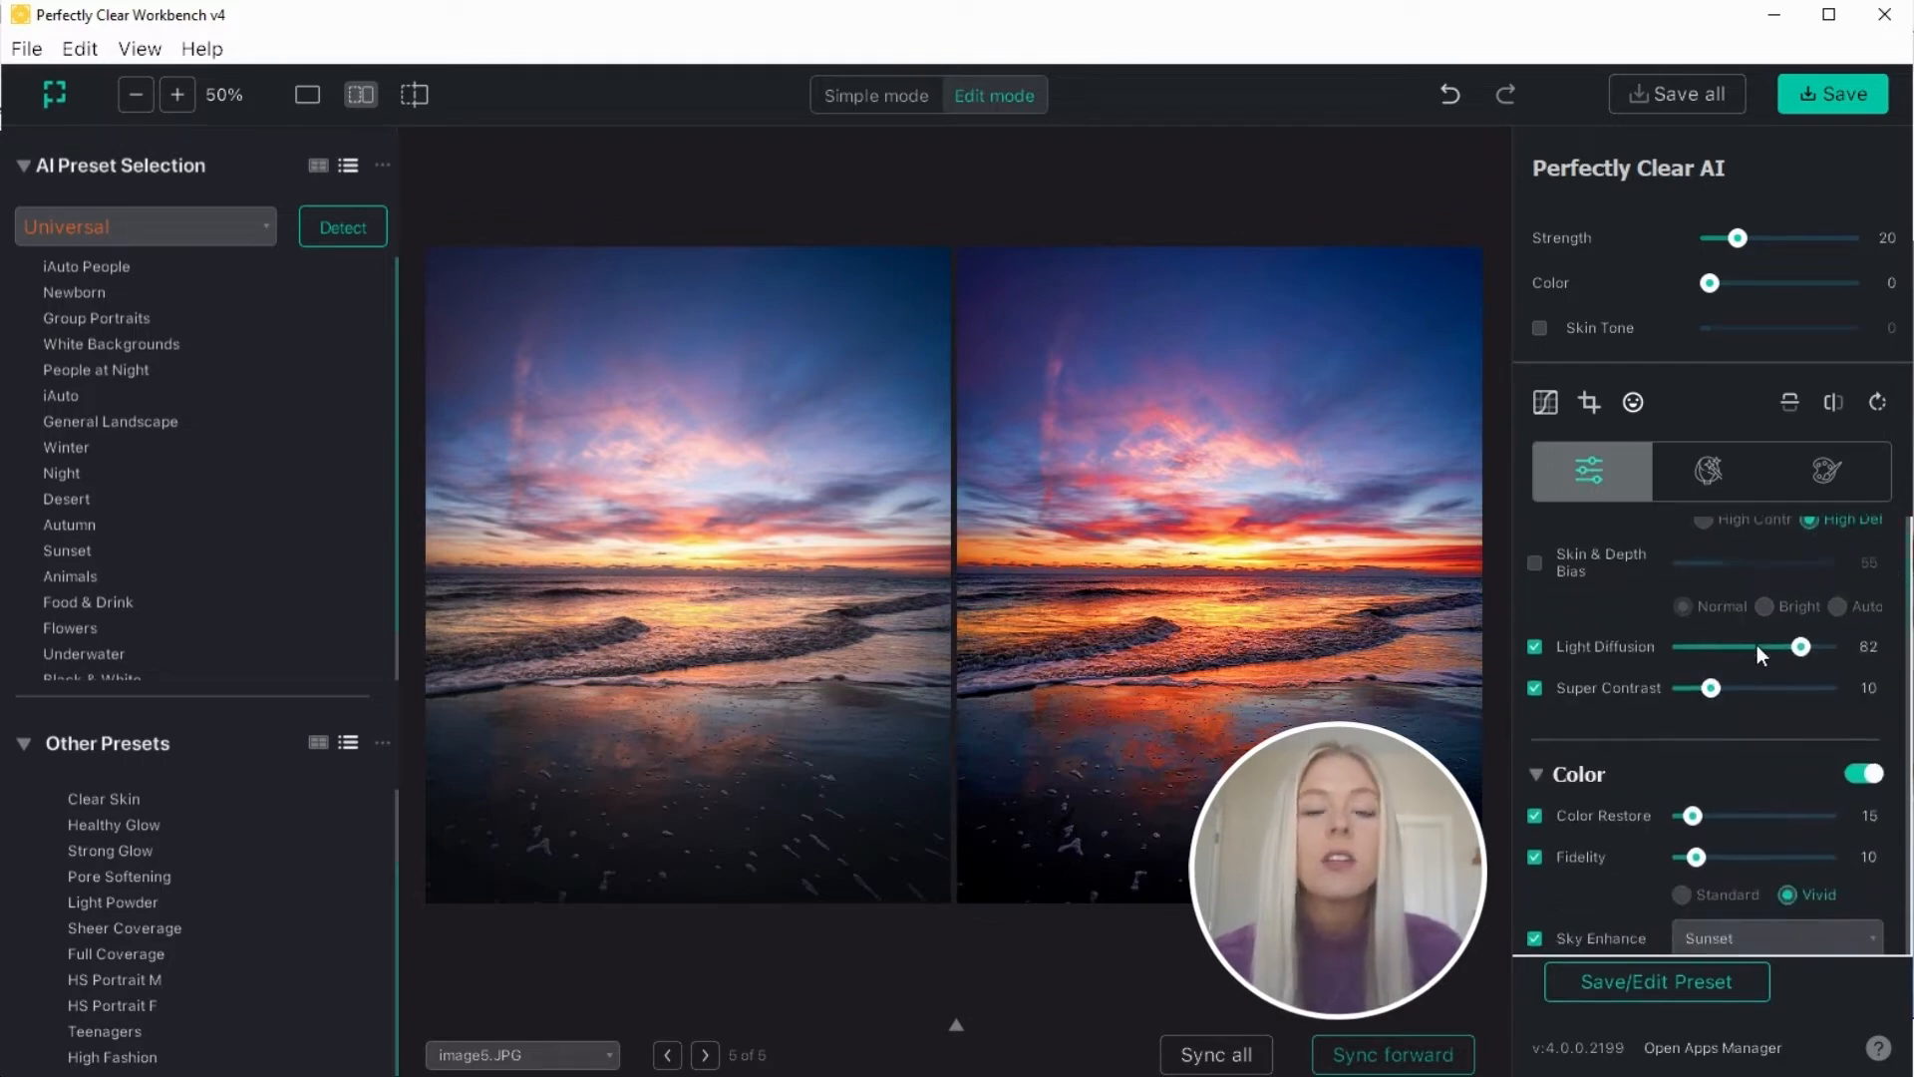
{"action": "scroll", "scroll_direction": "up", "scroll_amount": 3}
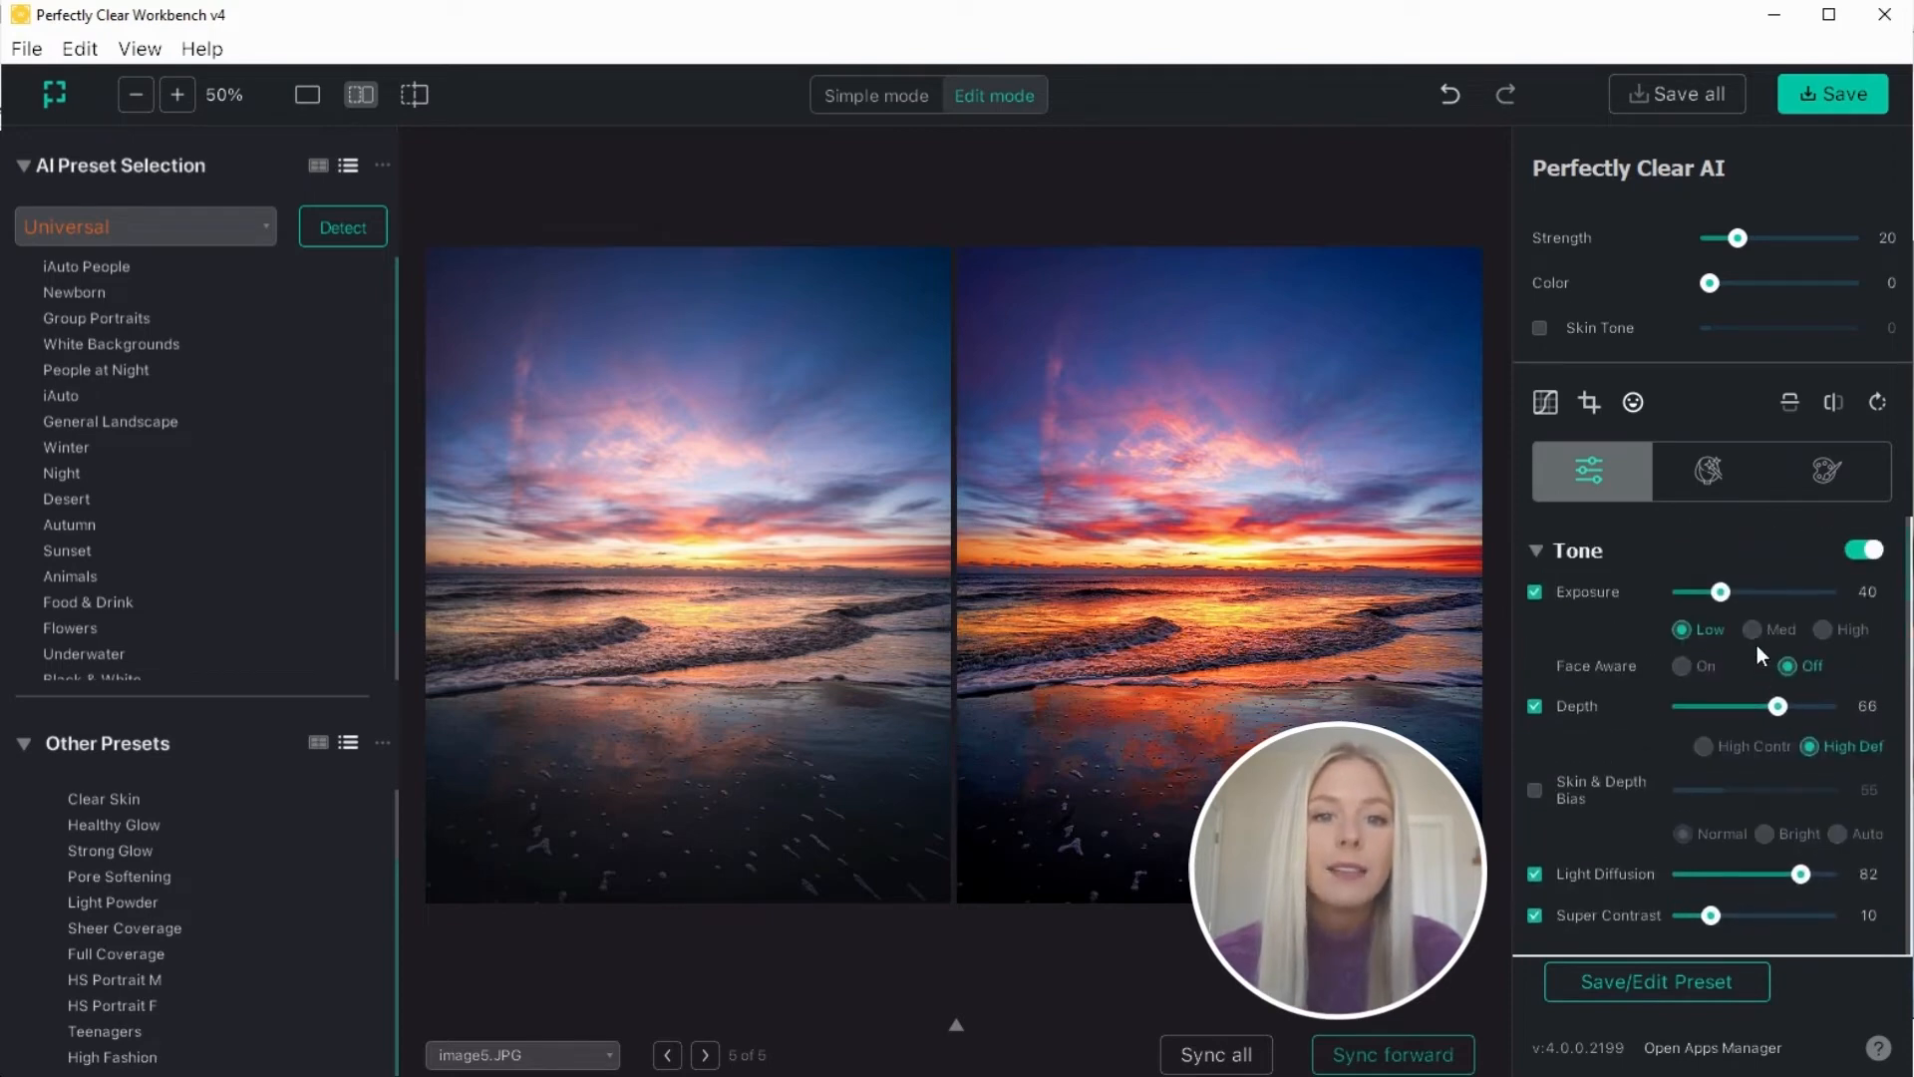
{"action": "mouse_move", "coordinate": [1552, 610]}
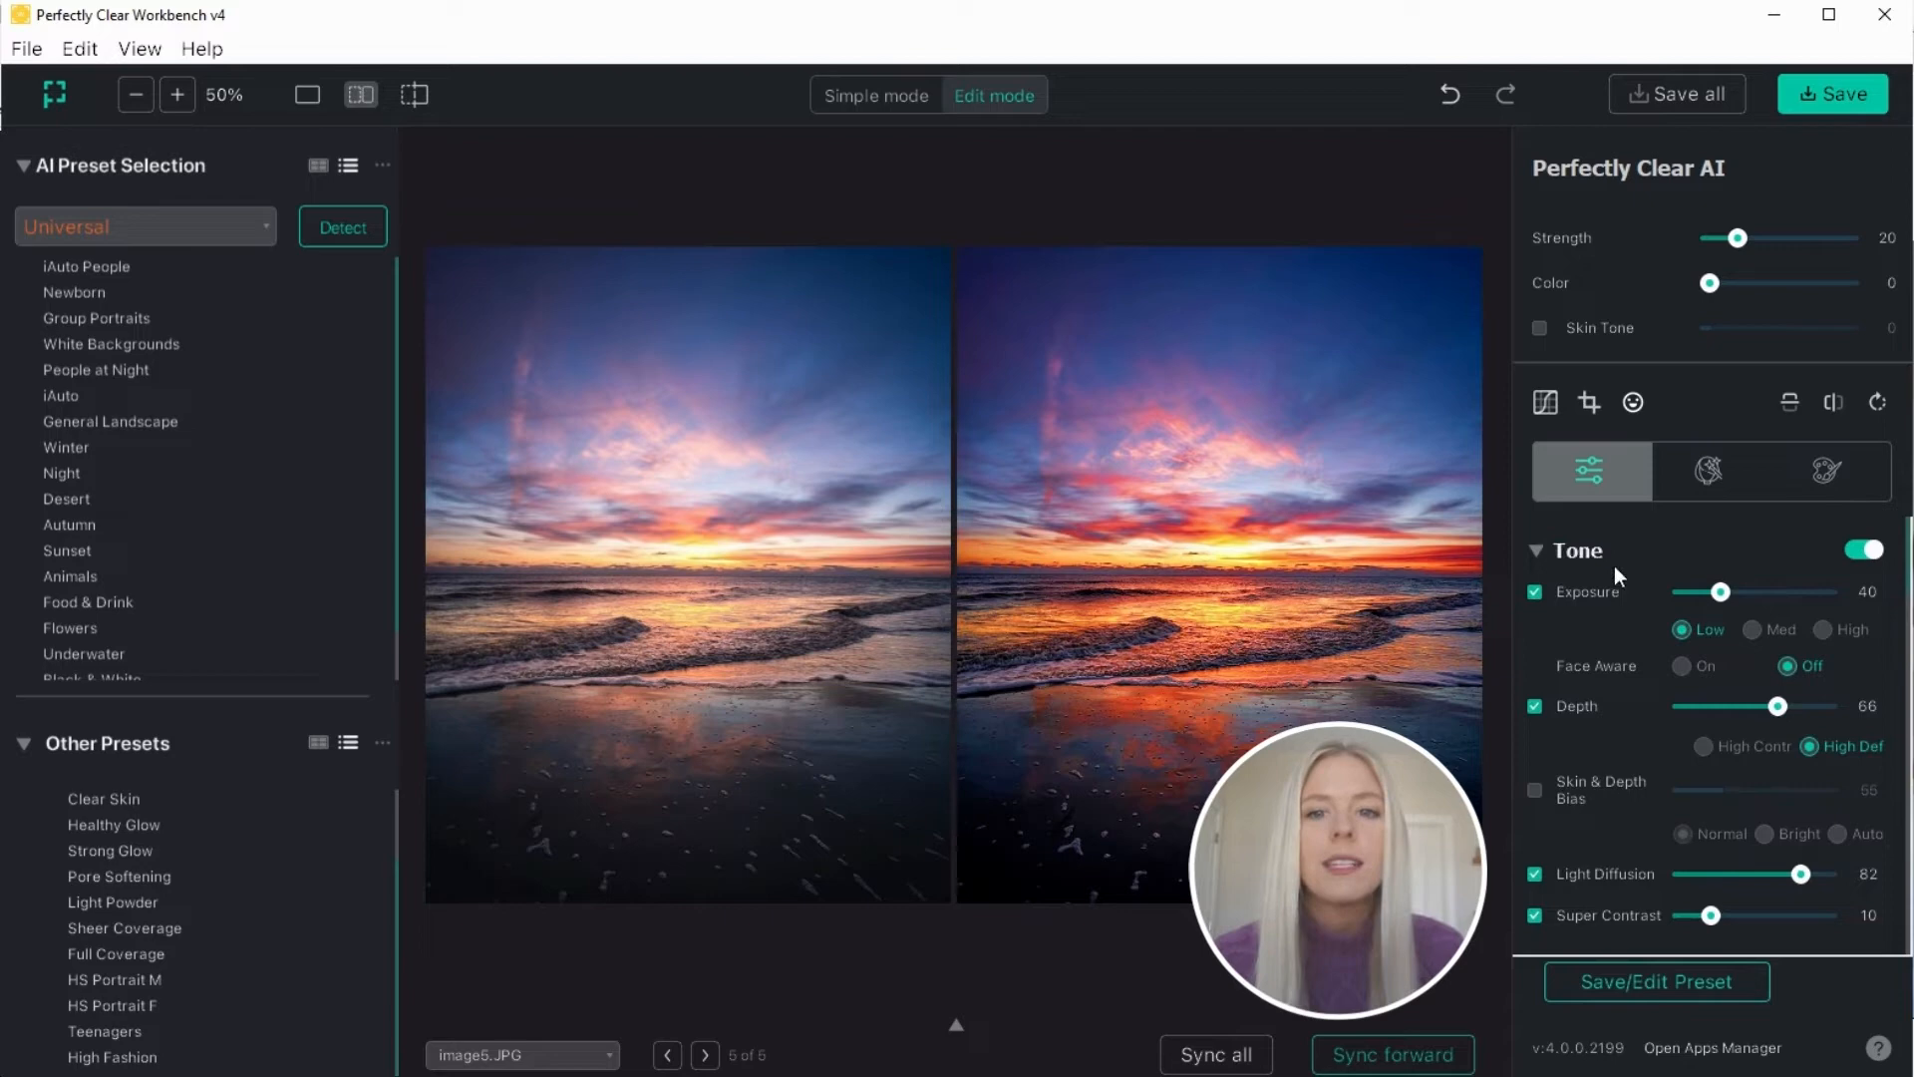
{"action": "mouse_move", "coordinate": [1529, 613]}
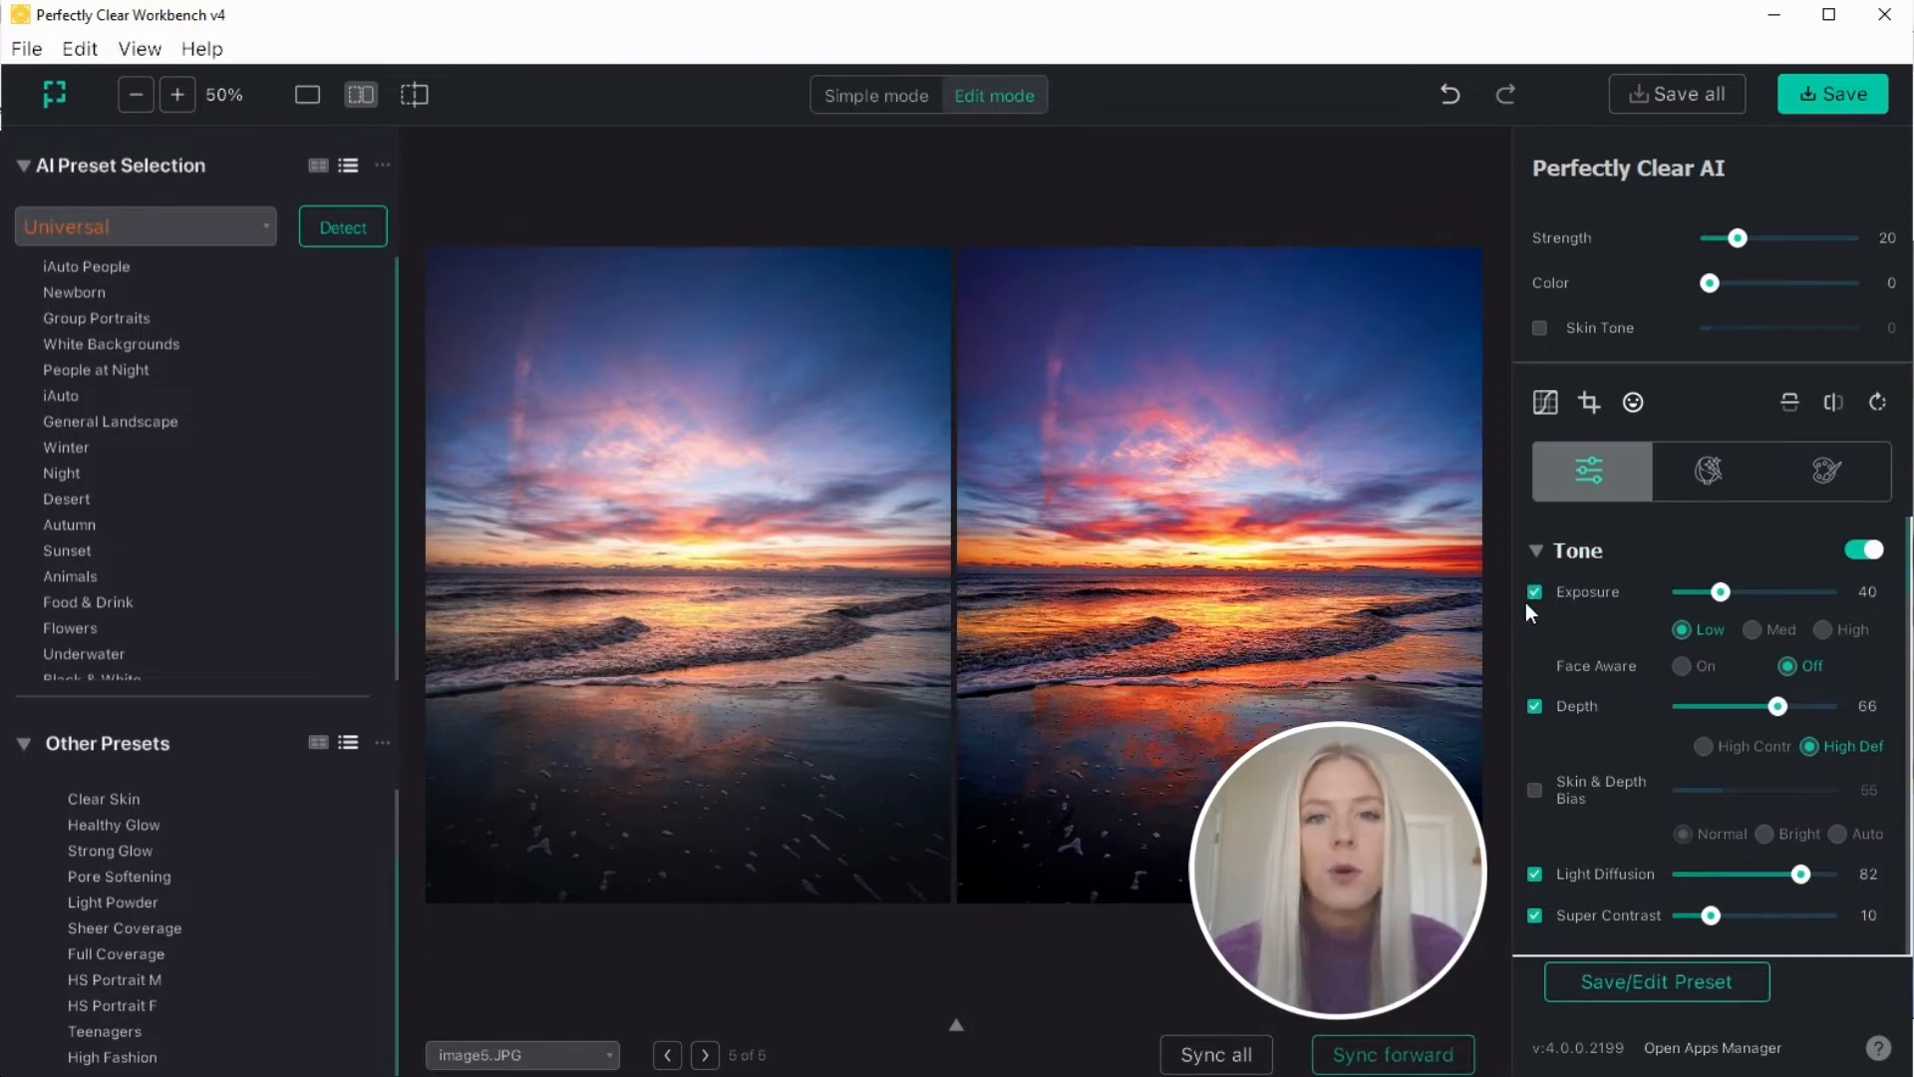
{"action": "scroll", "scroll_direction": "down", "scroll_amount": 3}
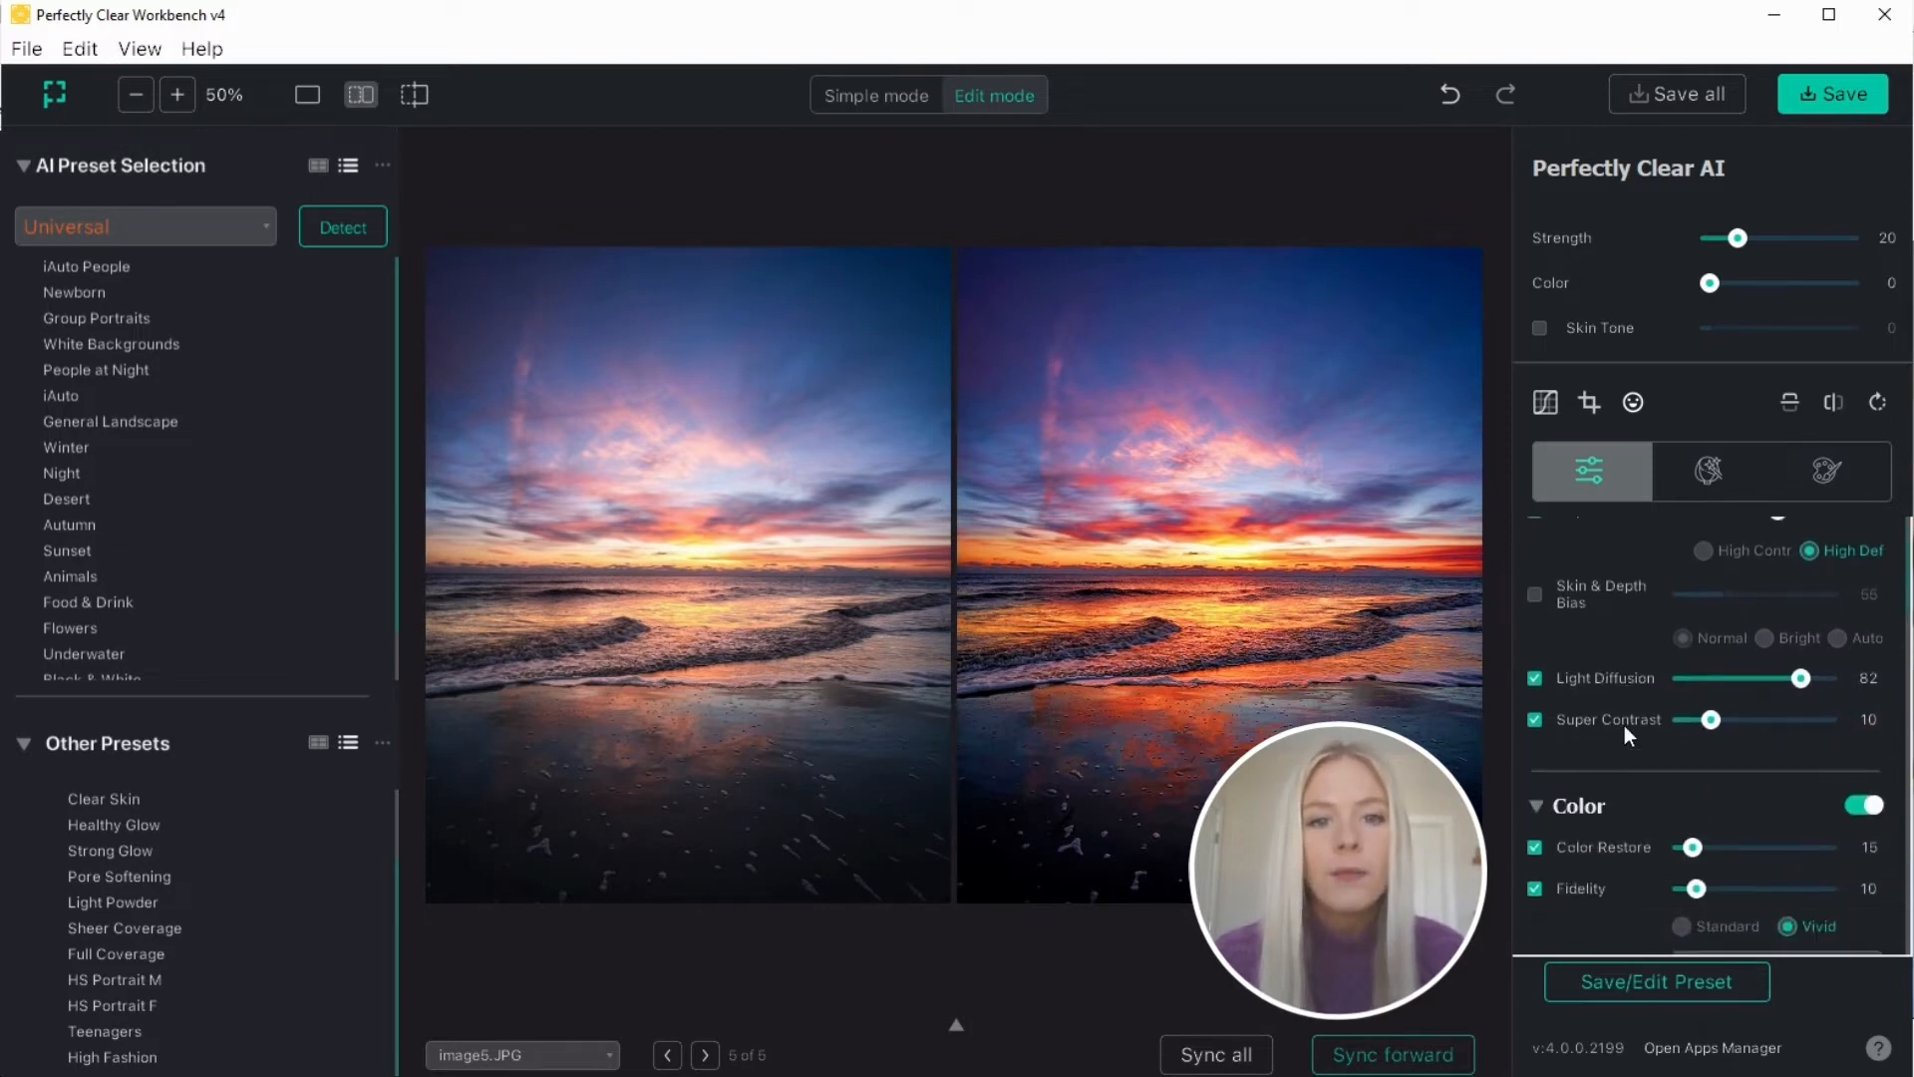
{"action": "scroll", "scroll_direction": "down", "scroll_amount": 3}
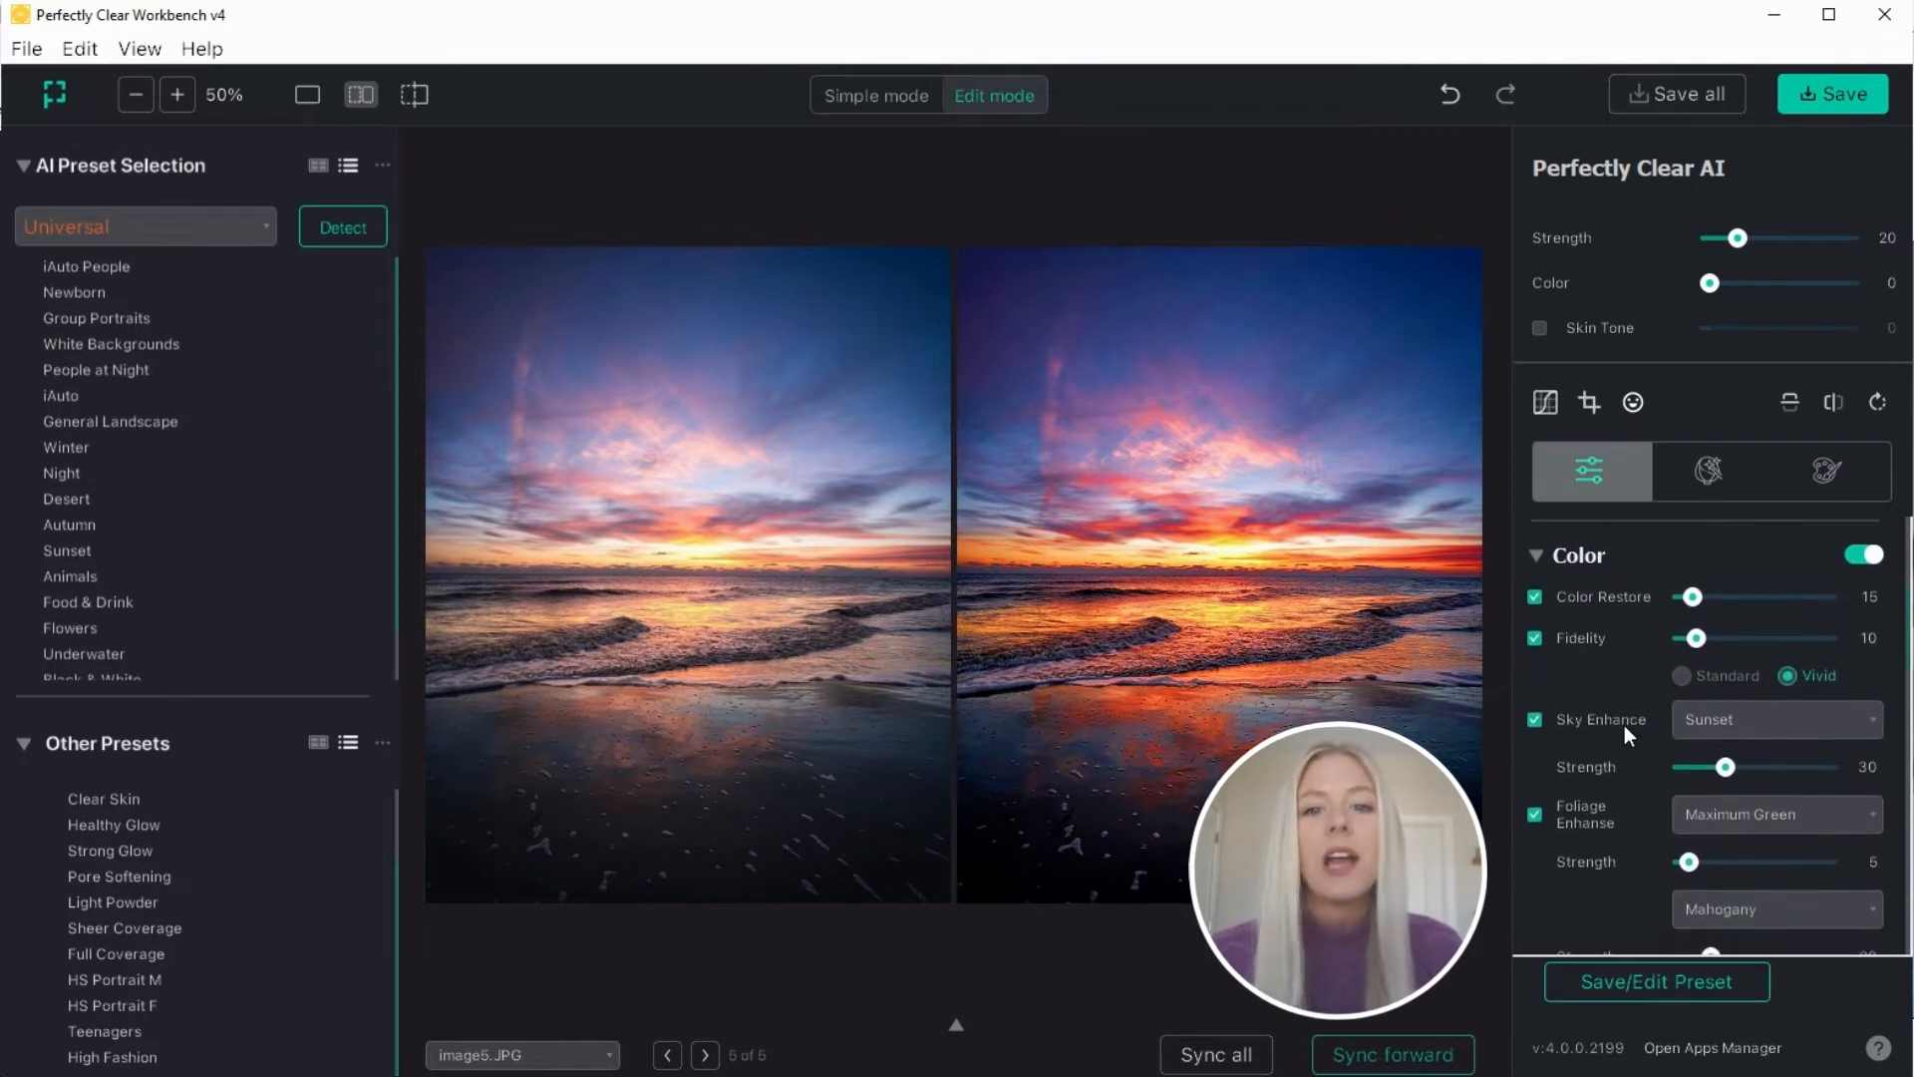
{"action": "scroll", "scroll_direction": "down", "scroll_amount": 3}
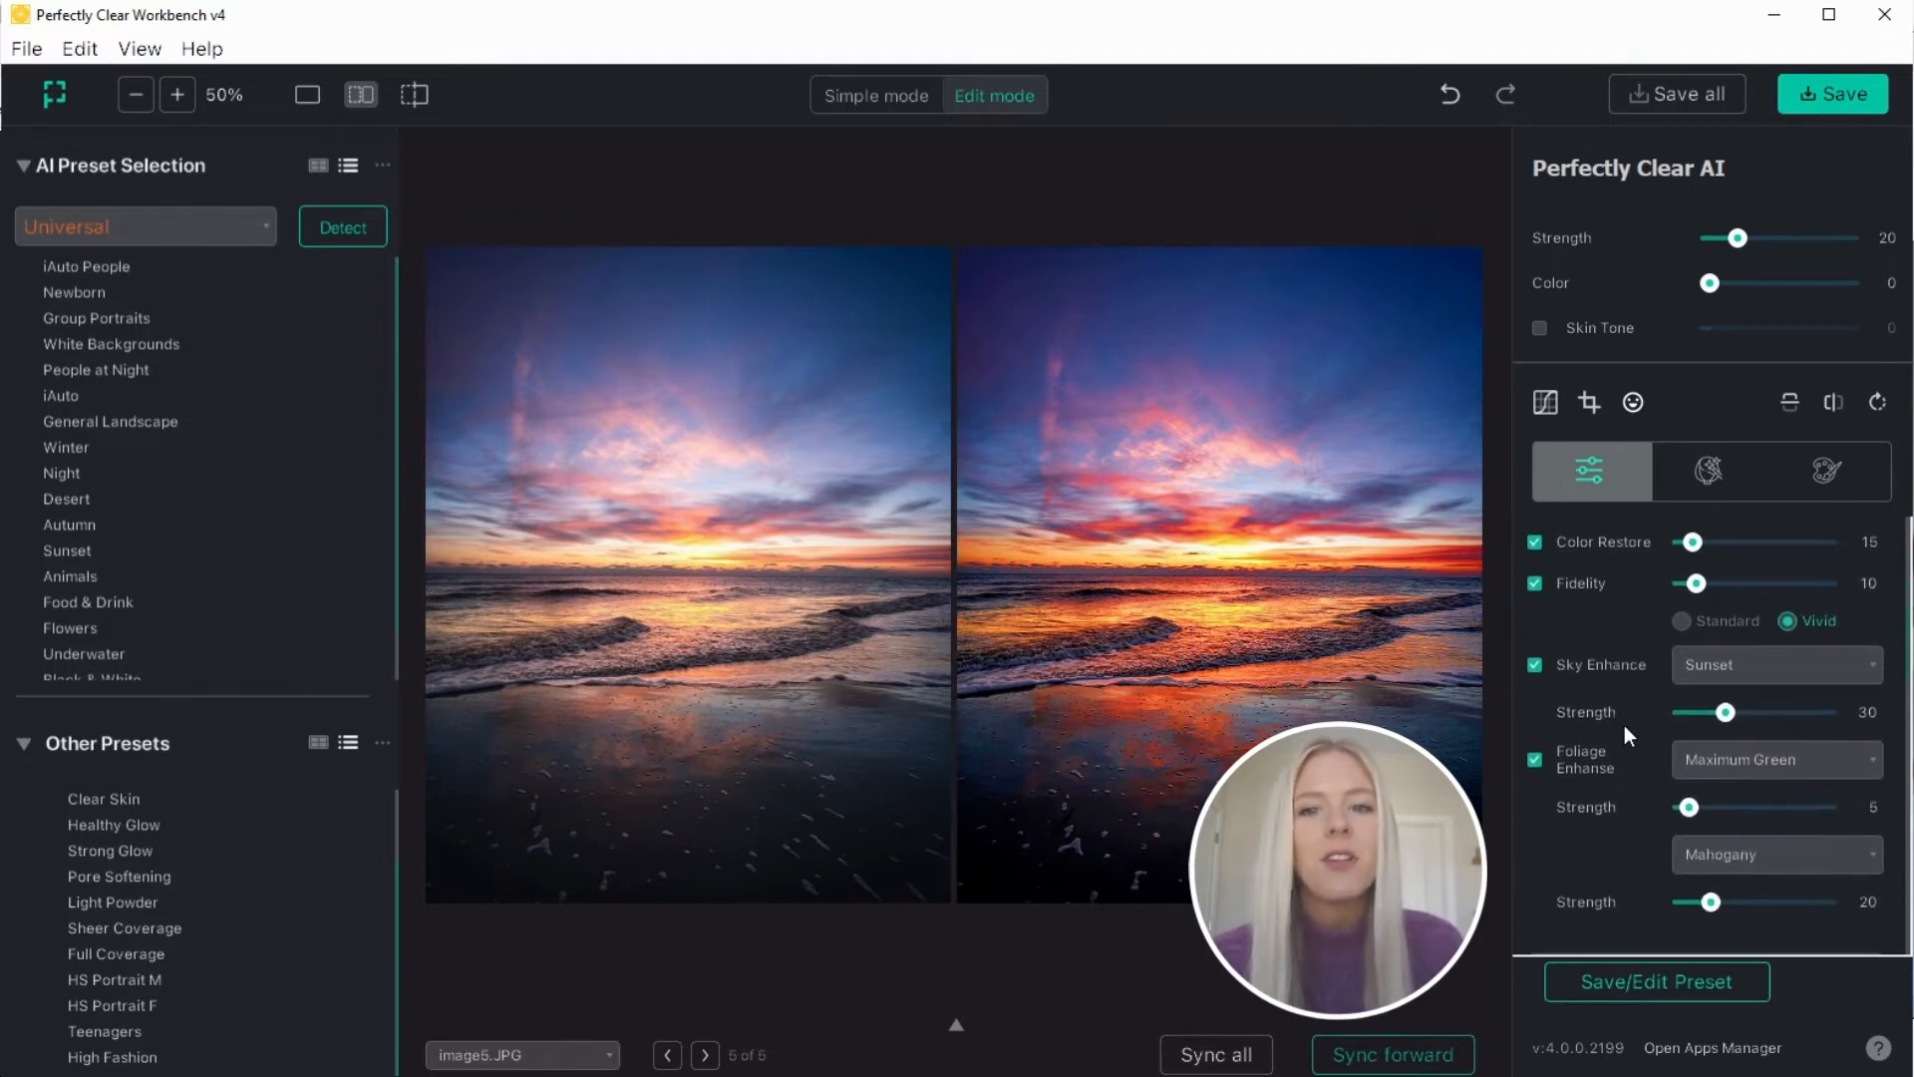